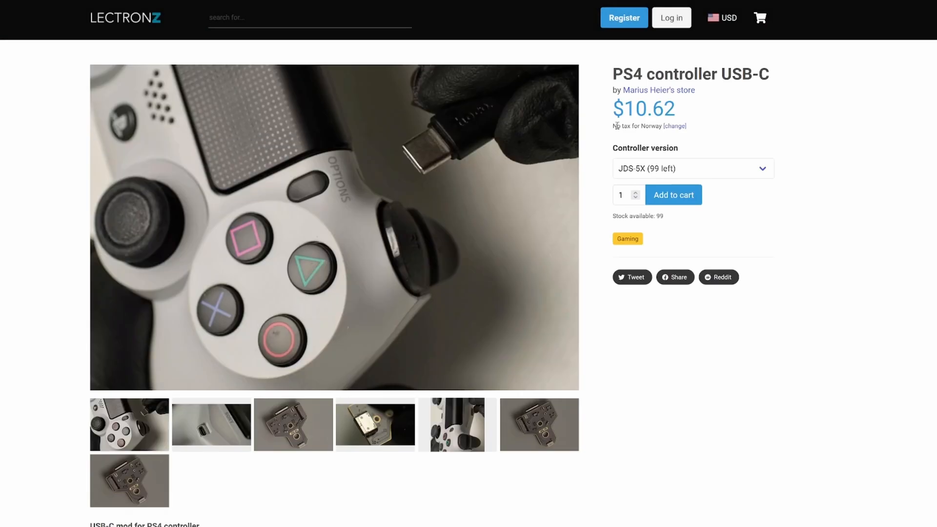
mouse_move(928, 99)
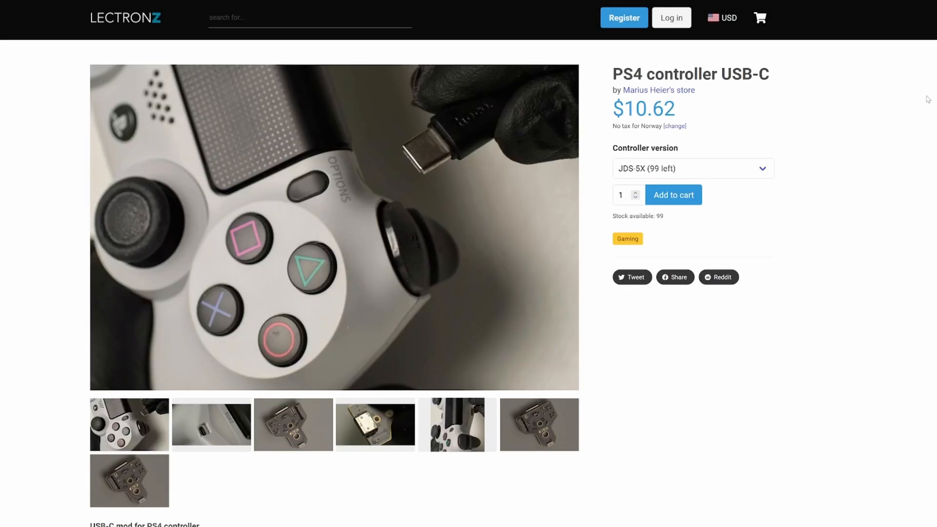
mouse_move(718, 431)
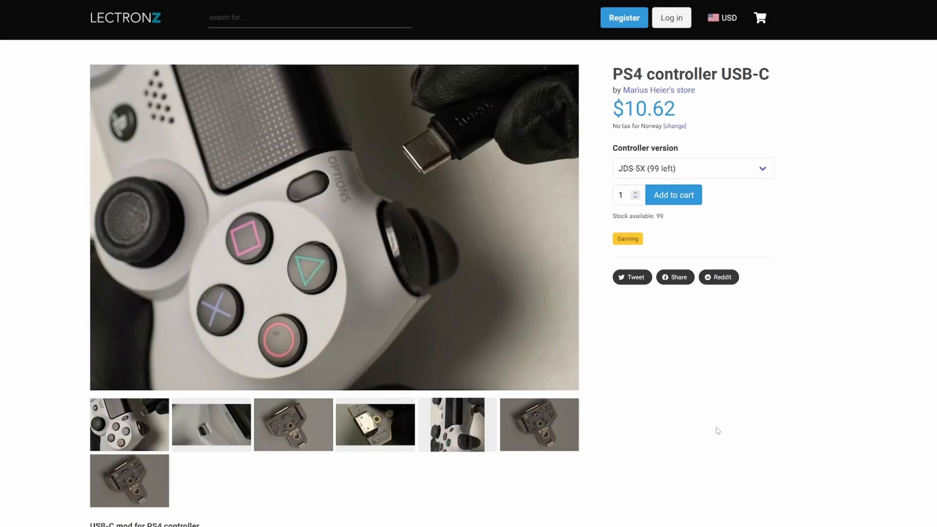